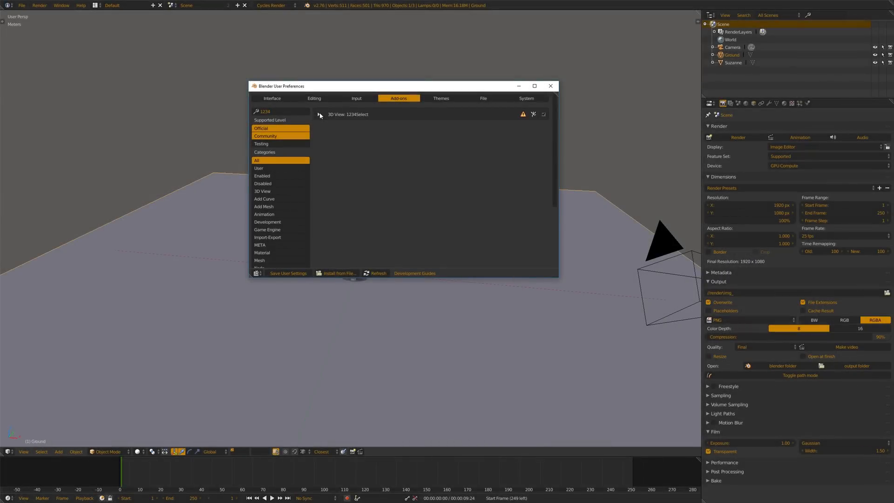
- Close the User Preferences window to return to the Suzanne scene for editing
{"action": "left_click", "coordinate": [550, 85]}
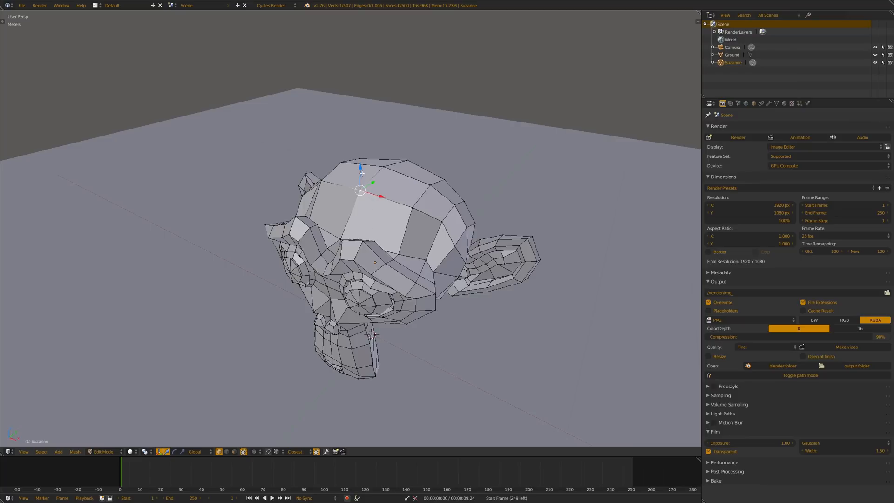
{"action": "mouse_move", "coordinate": [394, 238]}
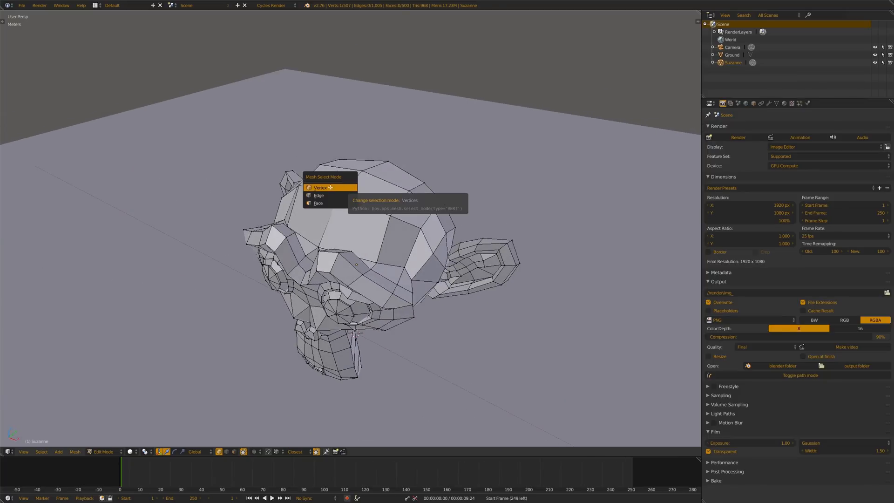
{"action": "mouse_move", "coordinate": [319, 195]}
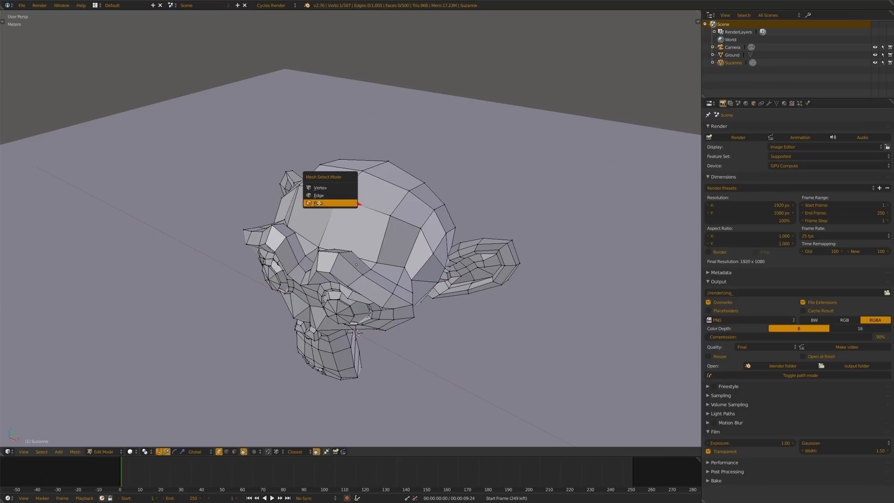
{"action": "mouse_move", "coordinate": [320, 187]}
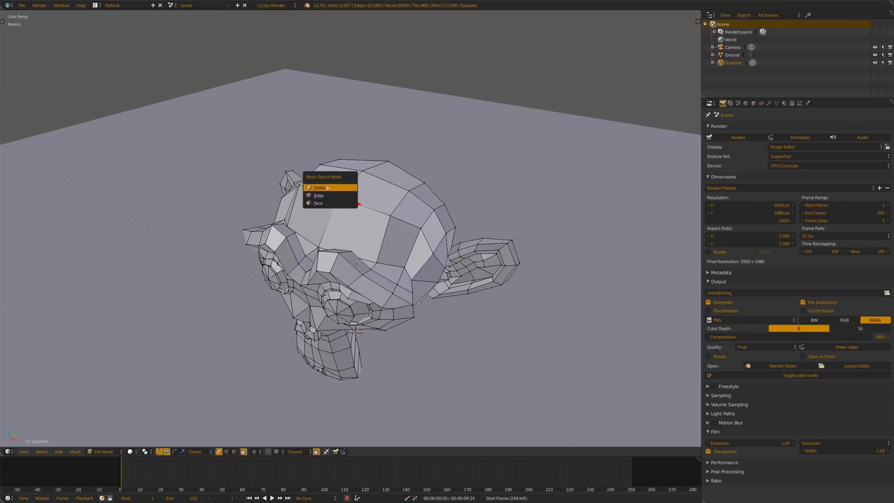